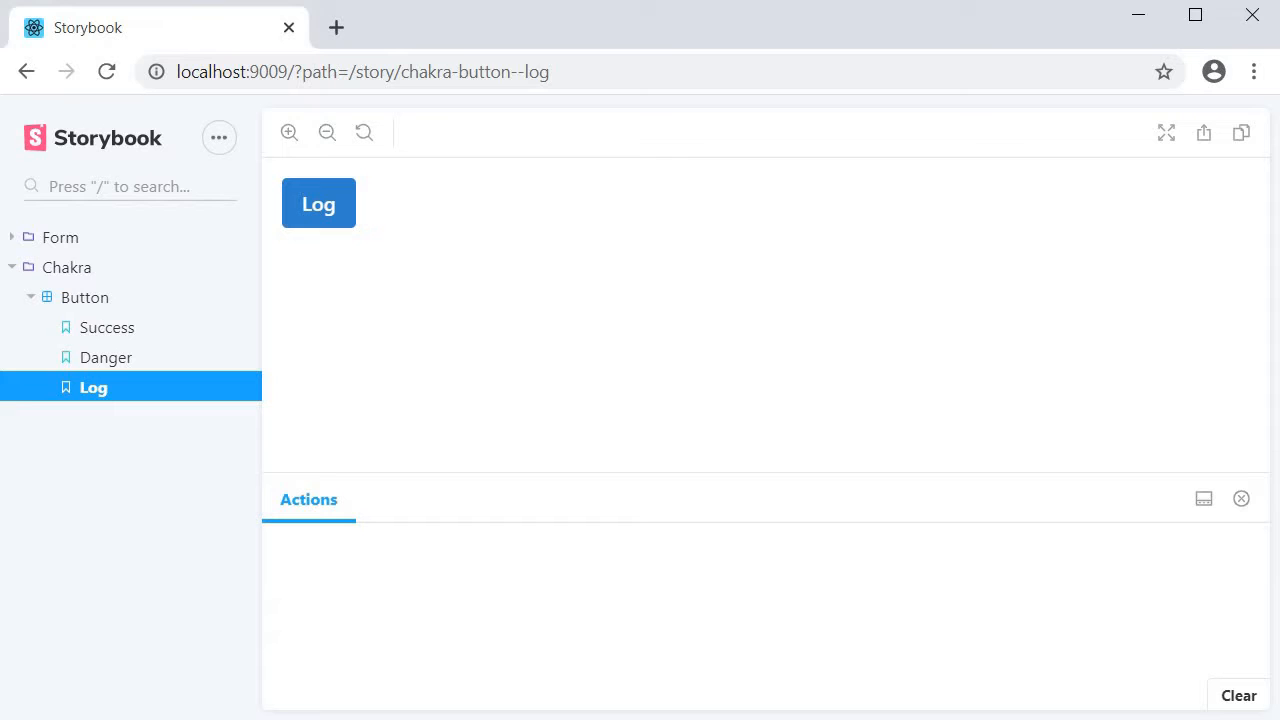
mouse_move(836, 348)
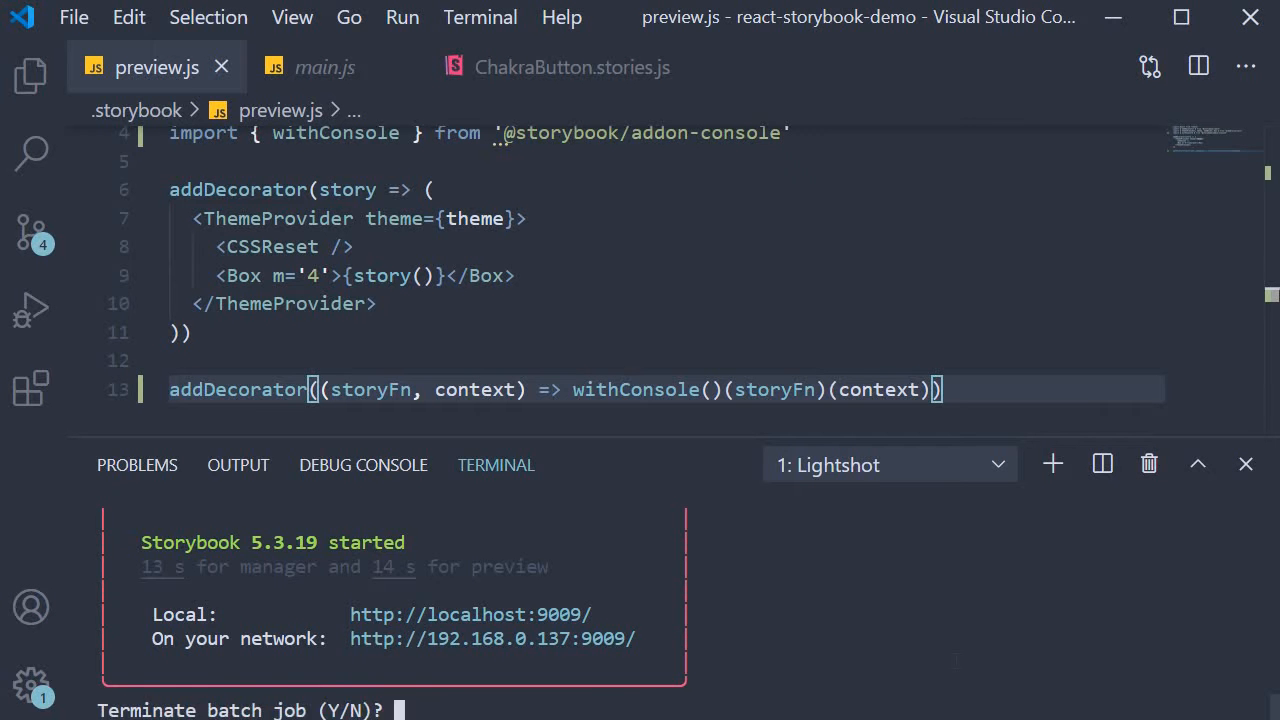
text(Y)
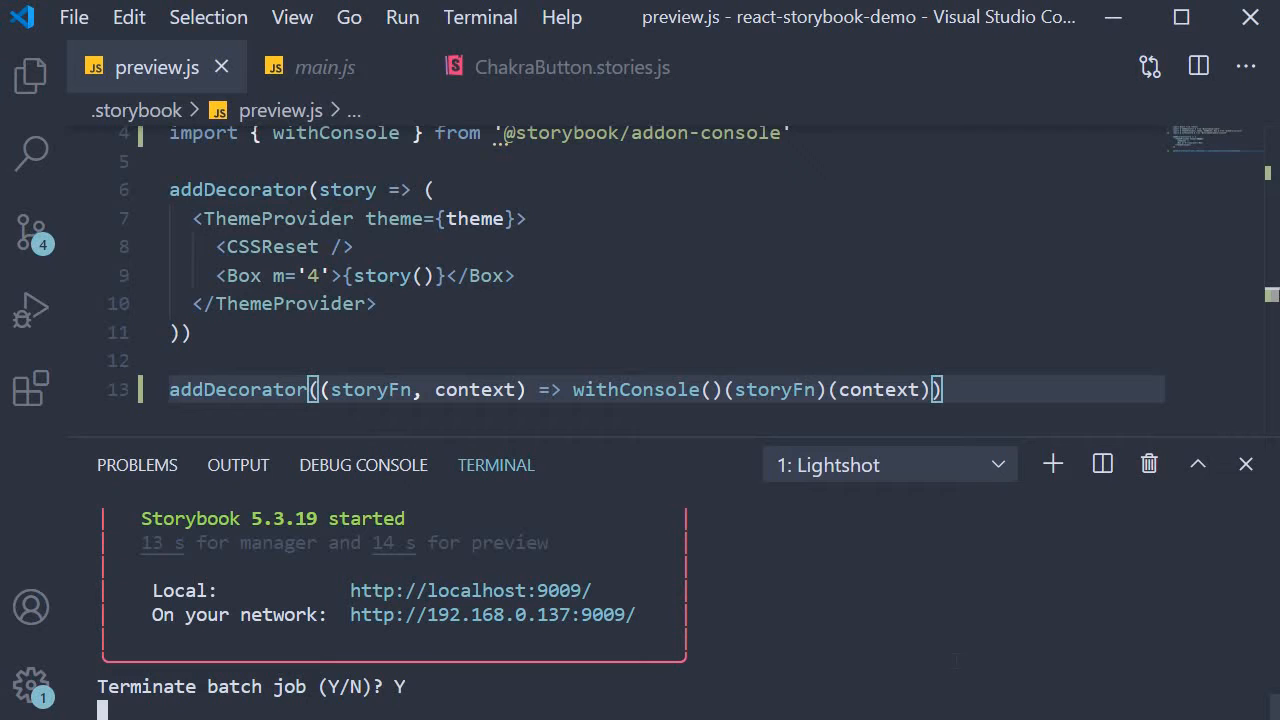
text(yarn add -D @story)
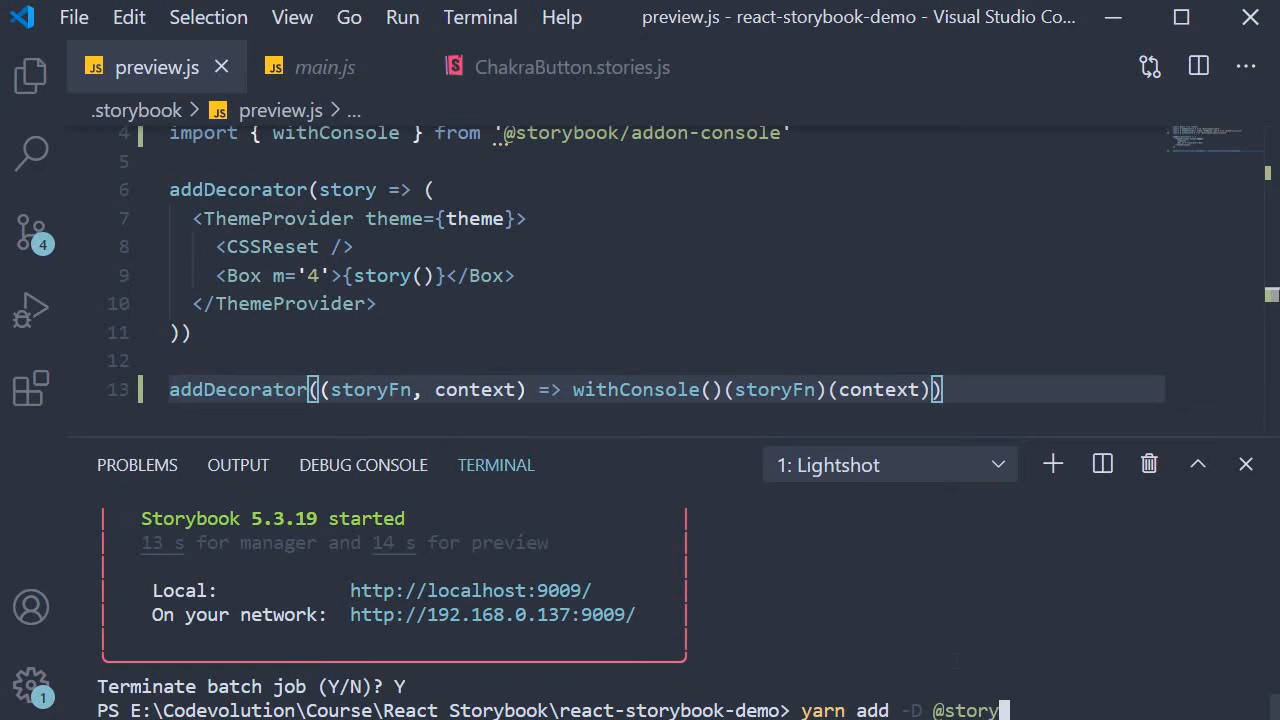
text(book/add)
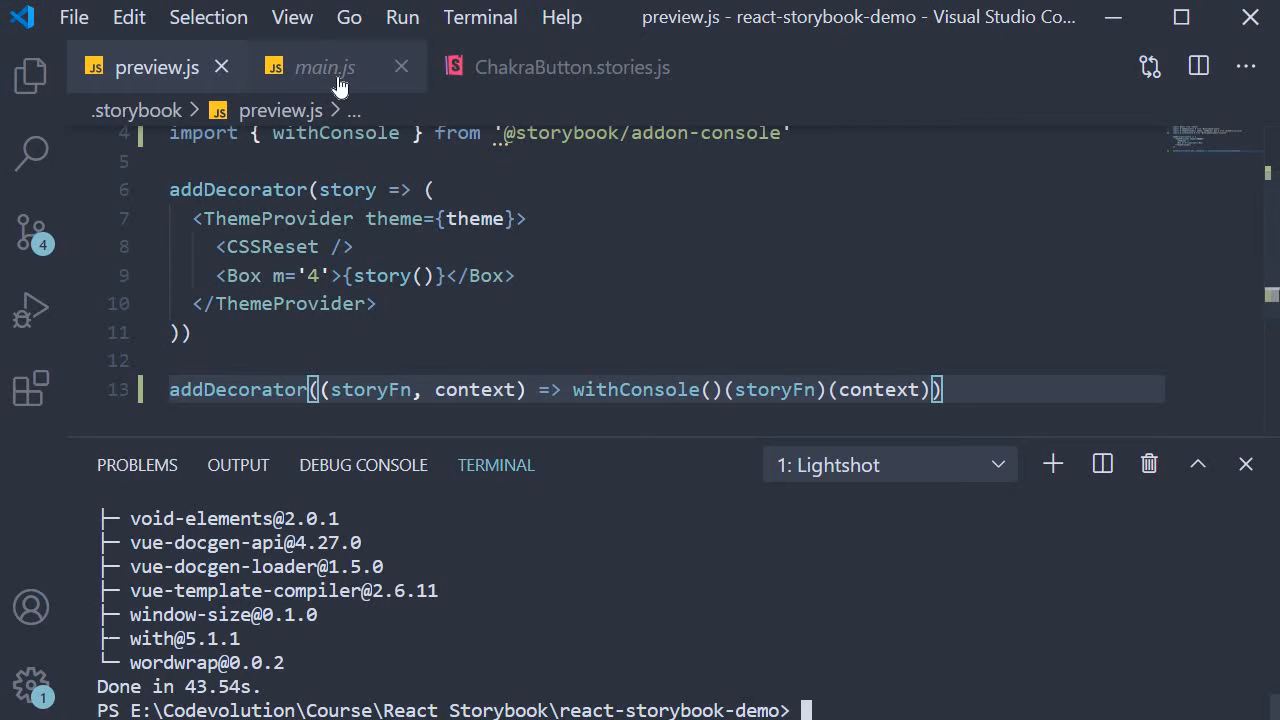
click(324, 68)
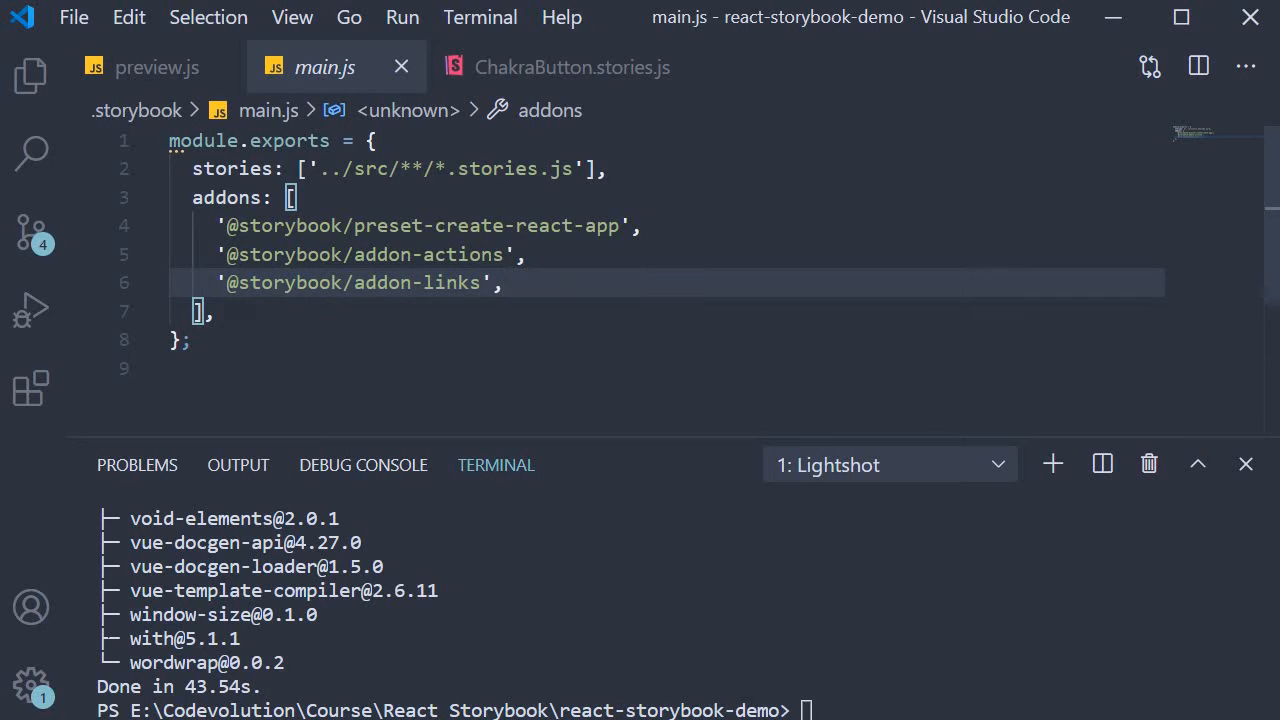
text('@storybook')
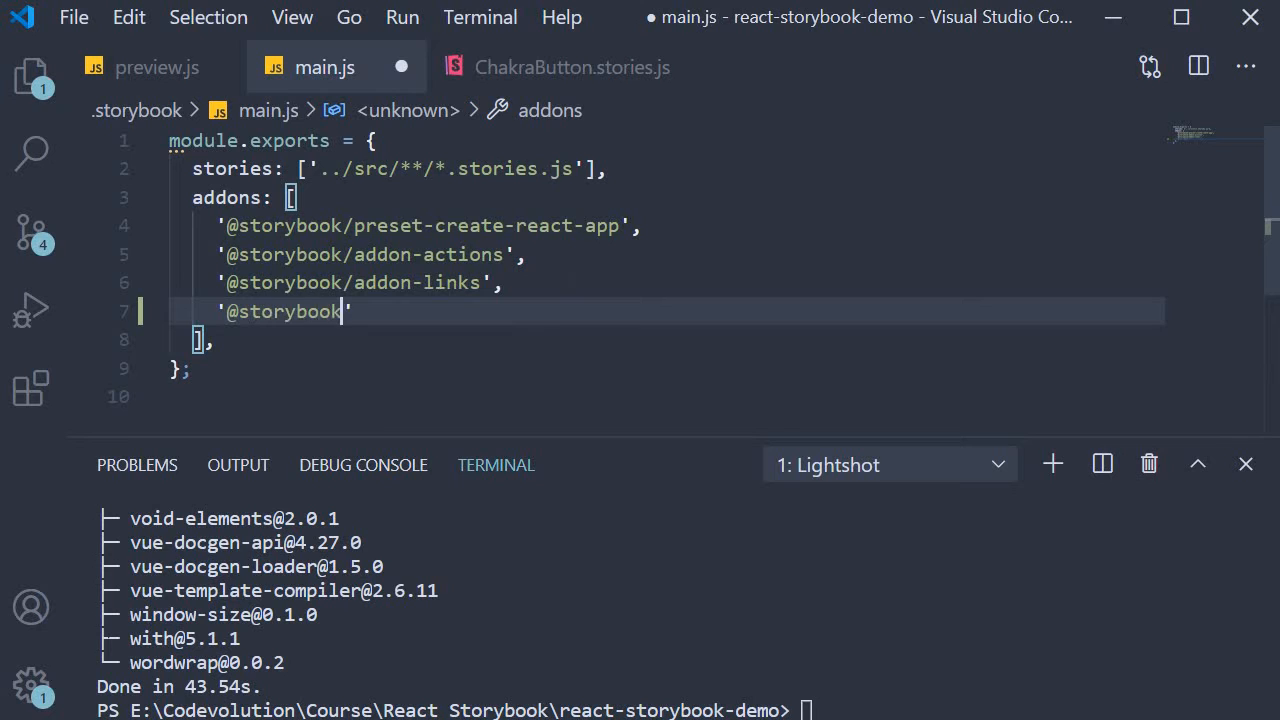
text(/addon)
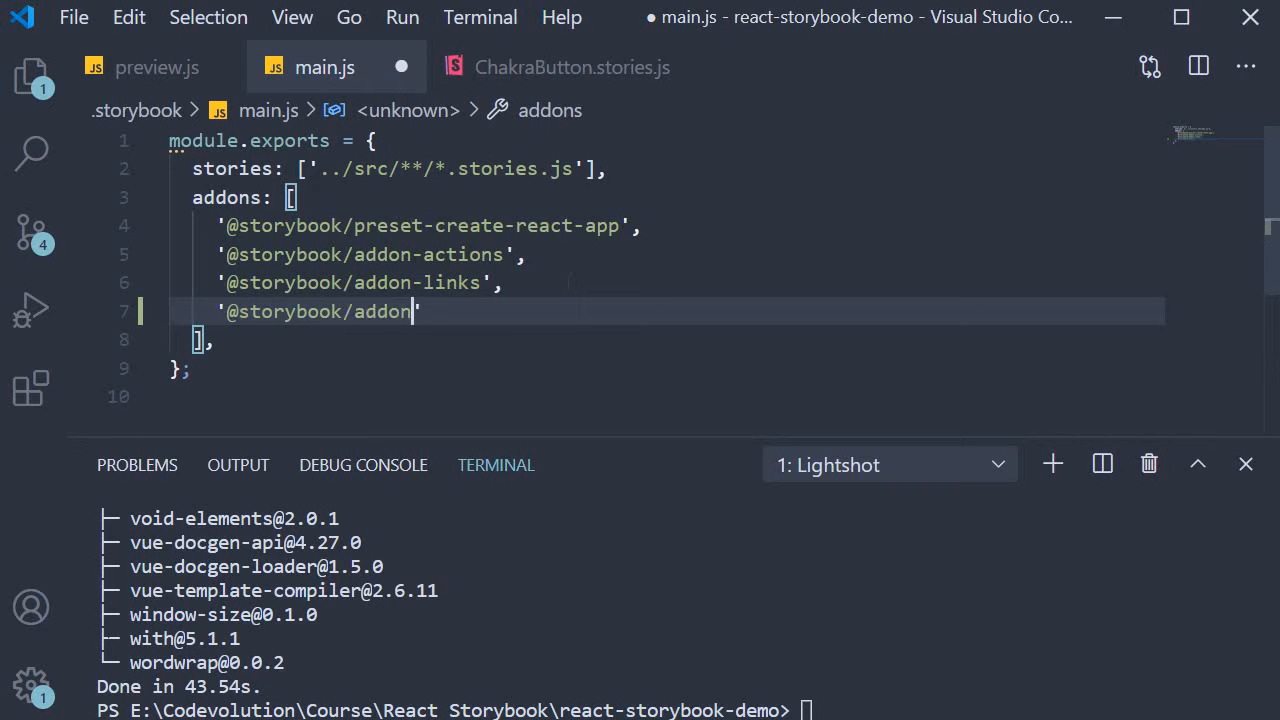
text(-docs)
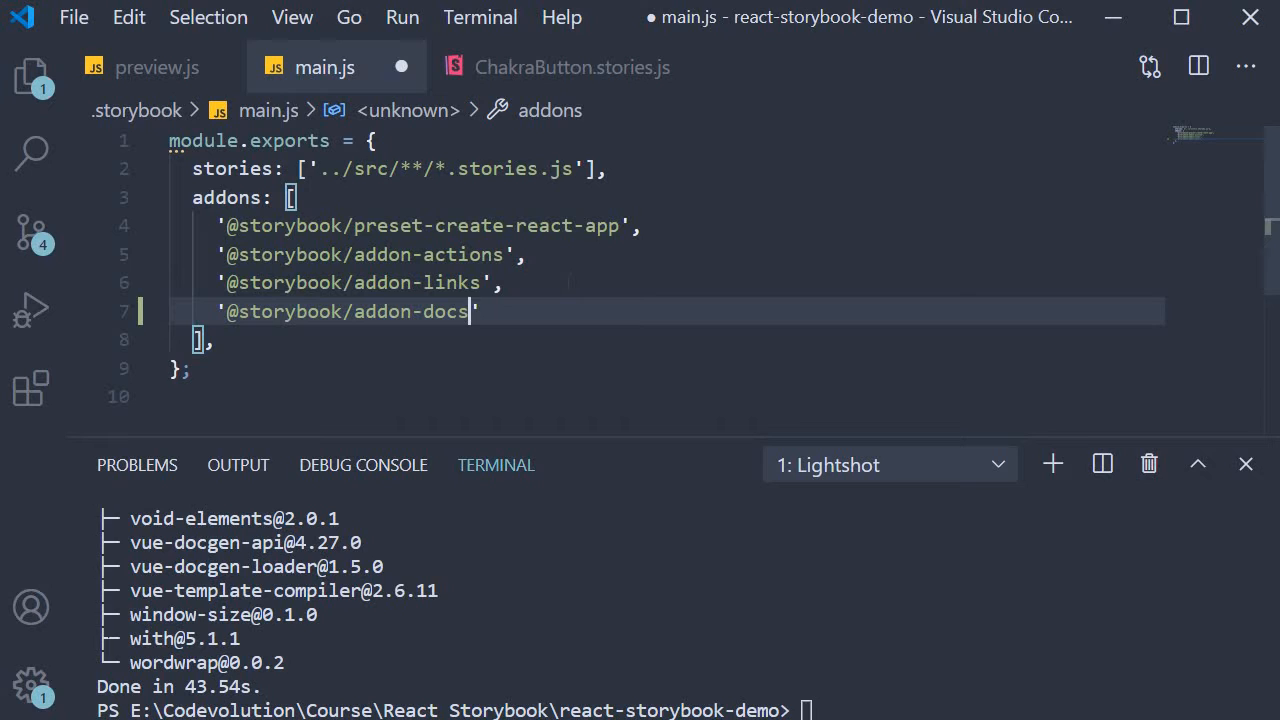
key(ctrl+s)
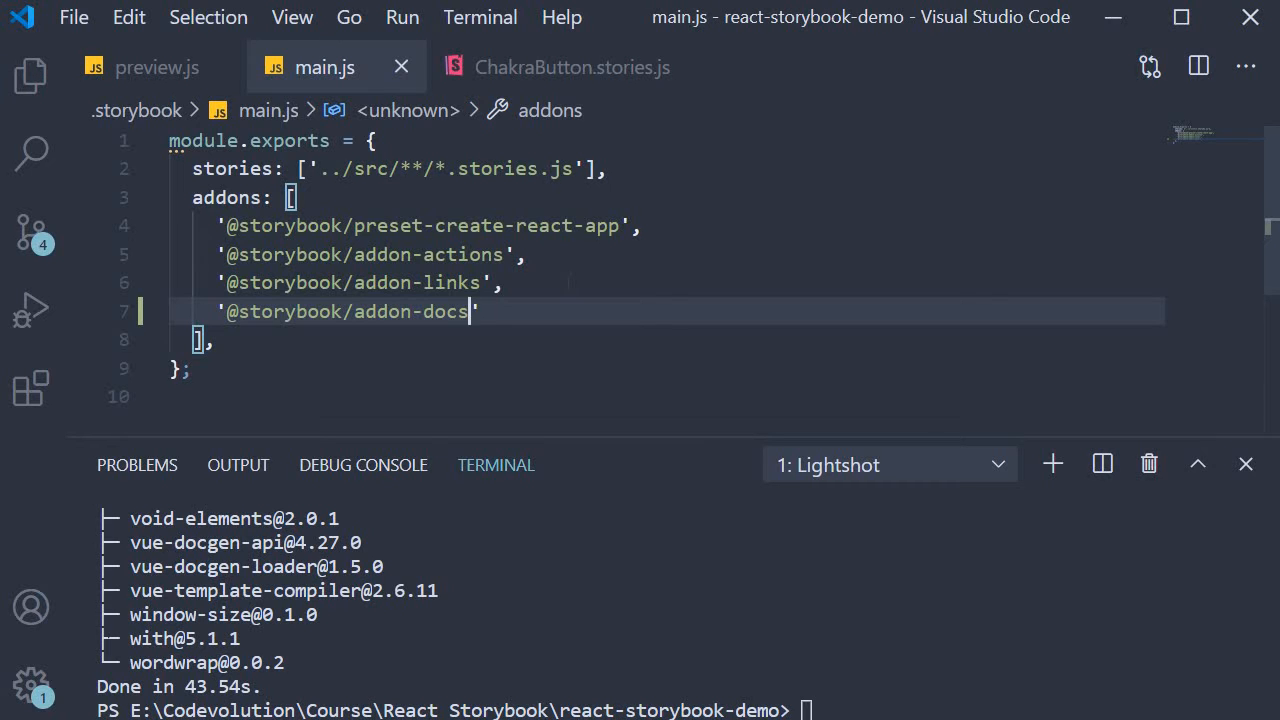
Step: Relaunch Storybook with yarn storybook in the terminal
text(yarn)
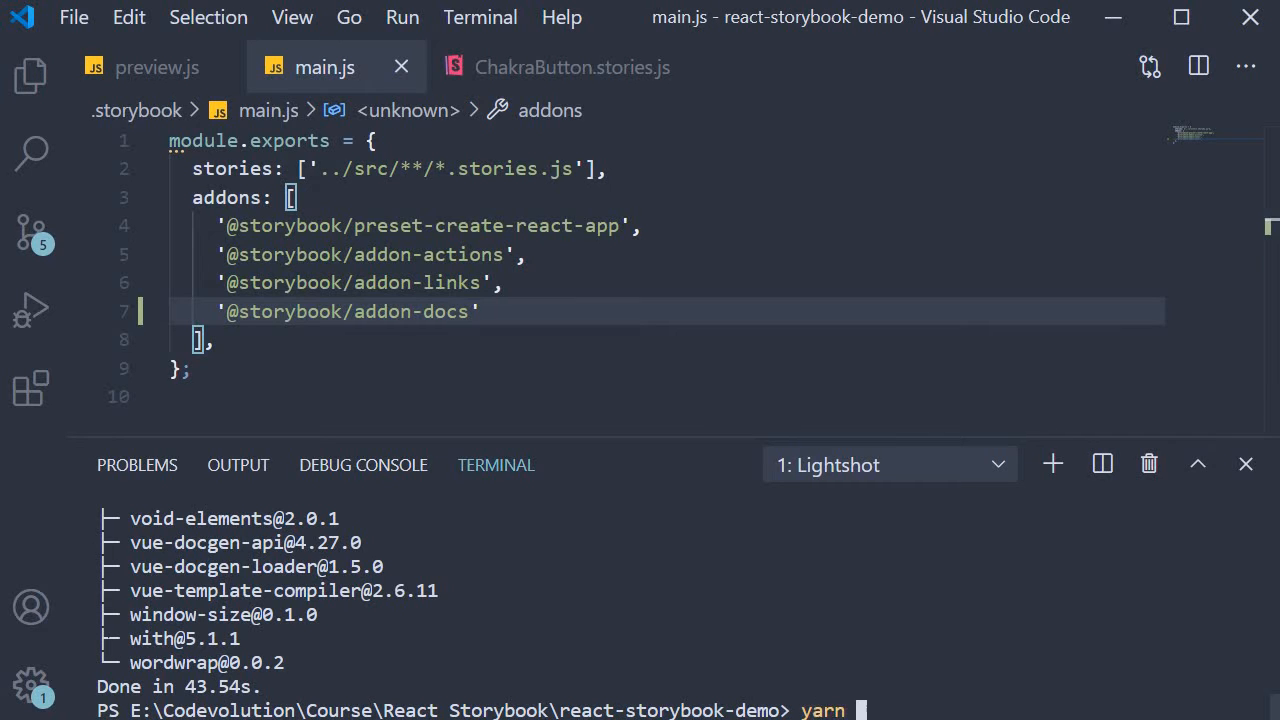
text(storybook)
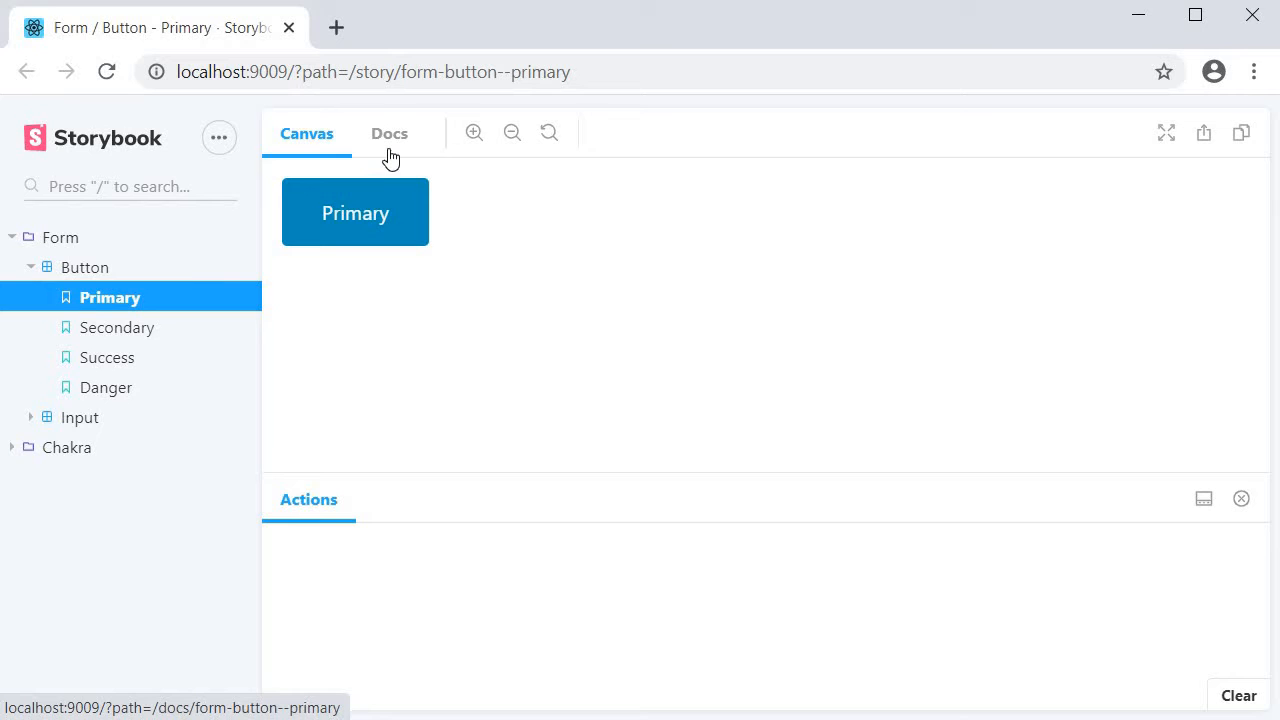
Step: View the Docs page for Chakra > Button > Success and scroll through the Success, Danger and Log stories
click(68, 448)
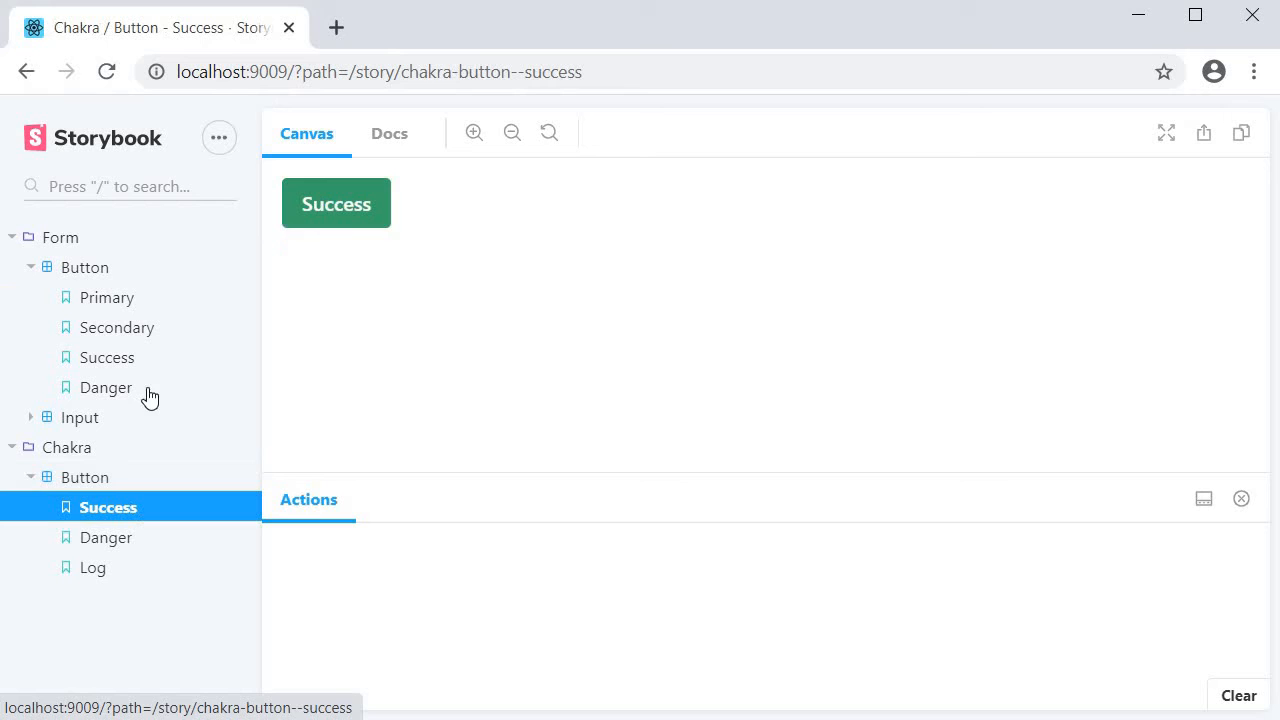
click(388, 132)
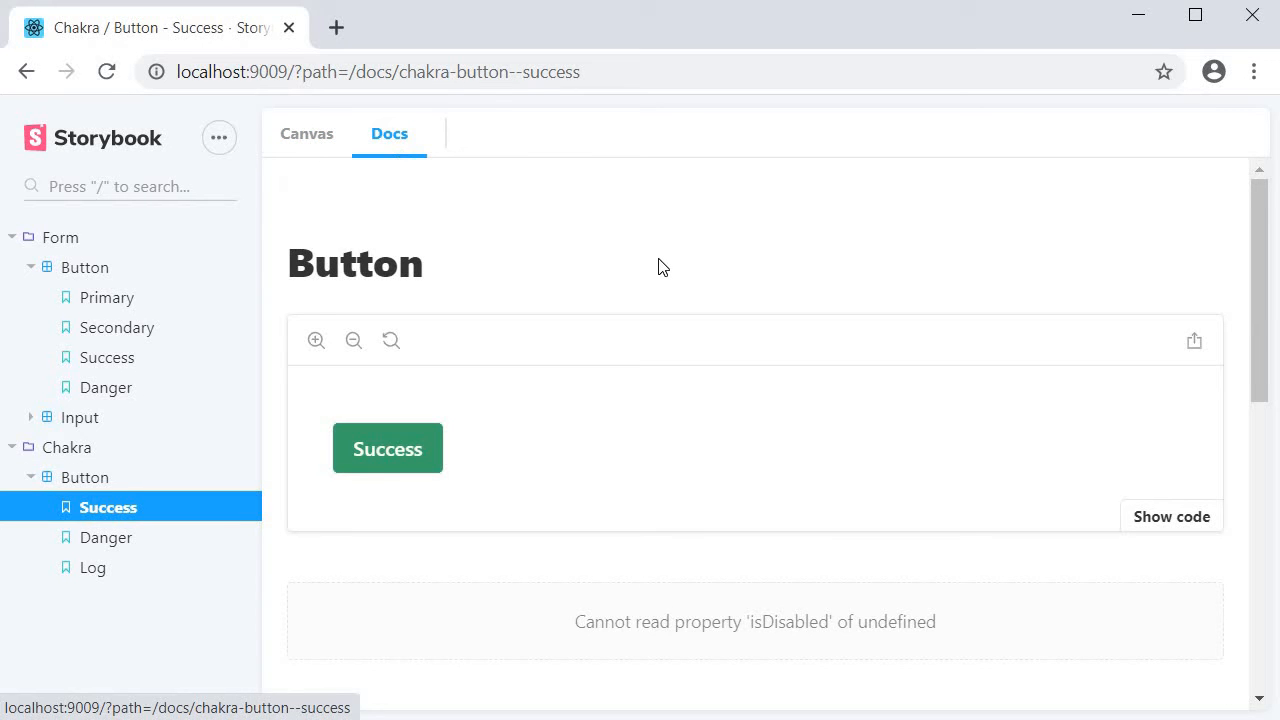
scroll(down, 3)
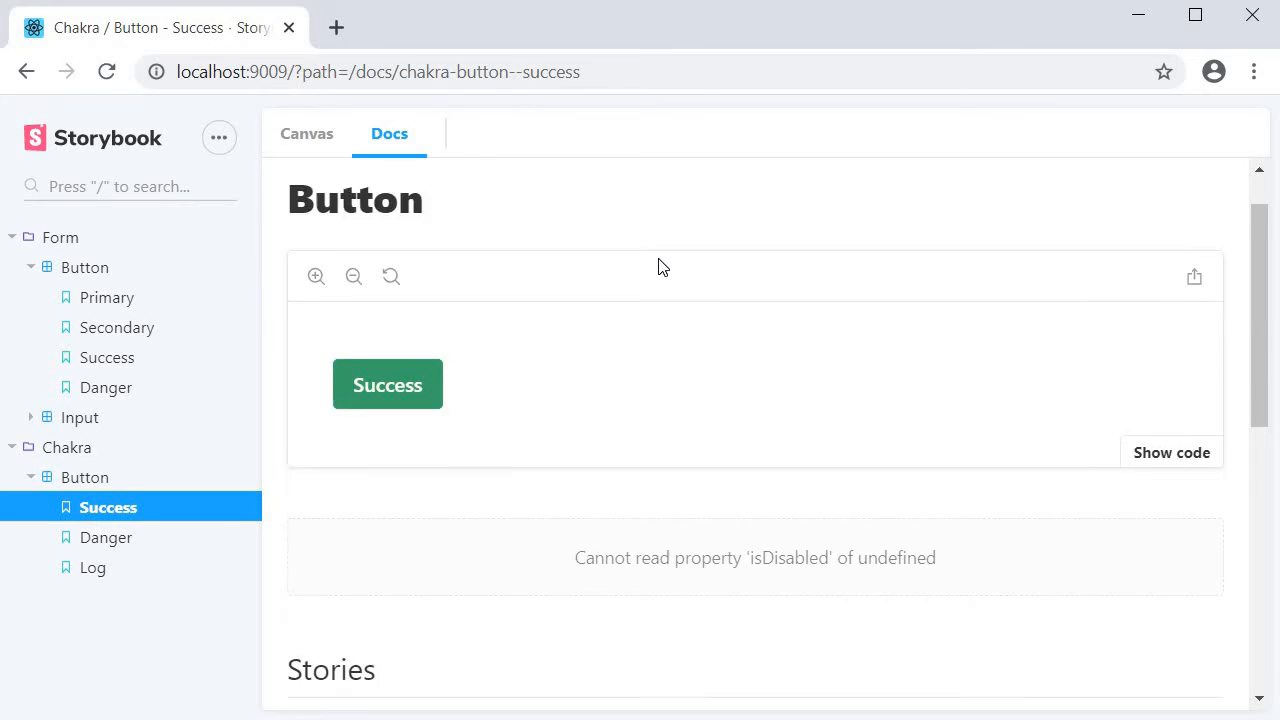
scroll(down, 3)
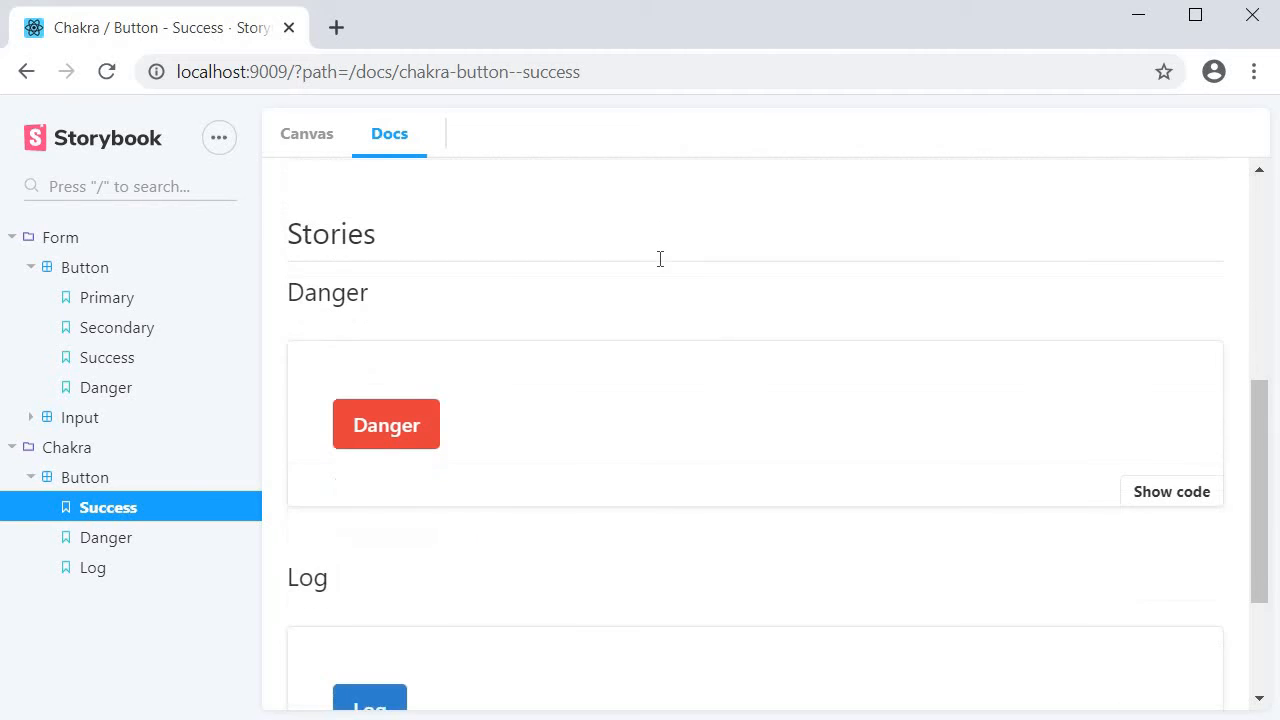
scroll(down, 3)
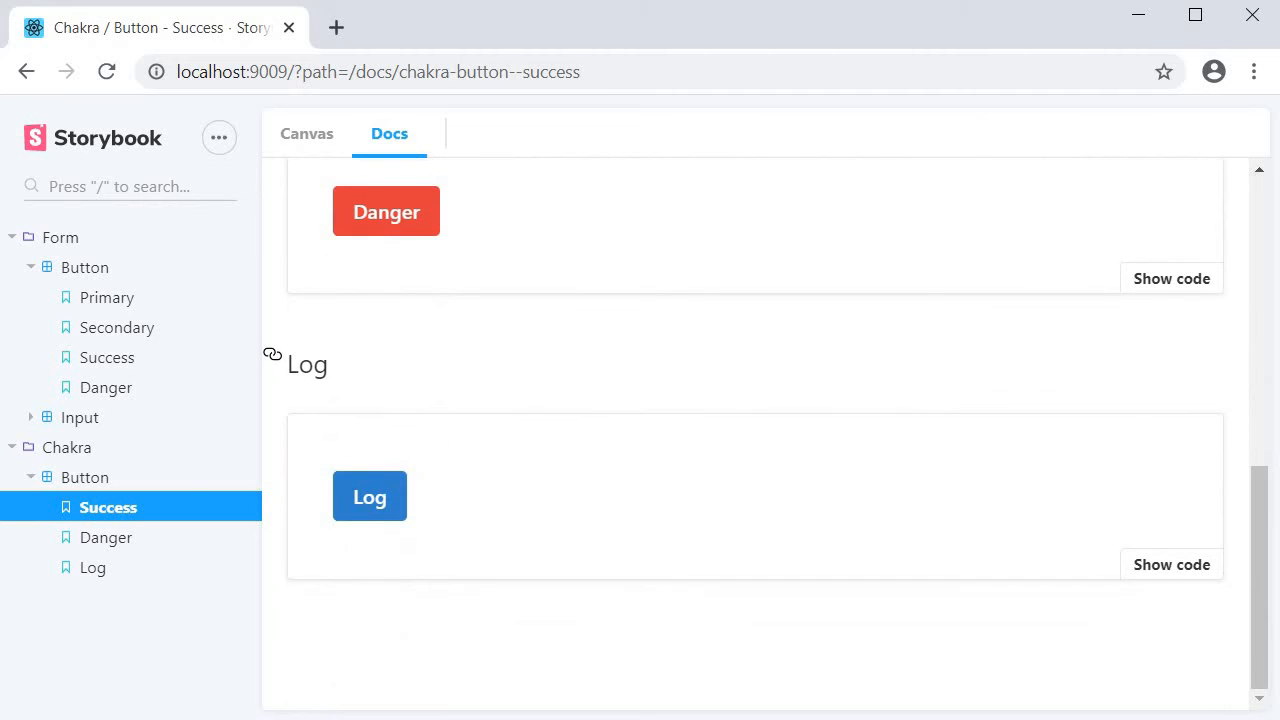
mouse_move(722, 400)
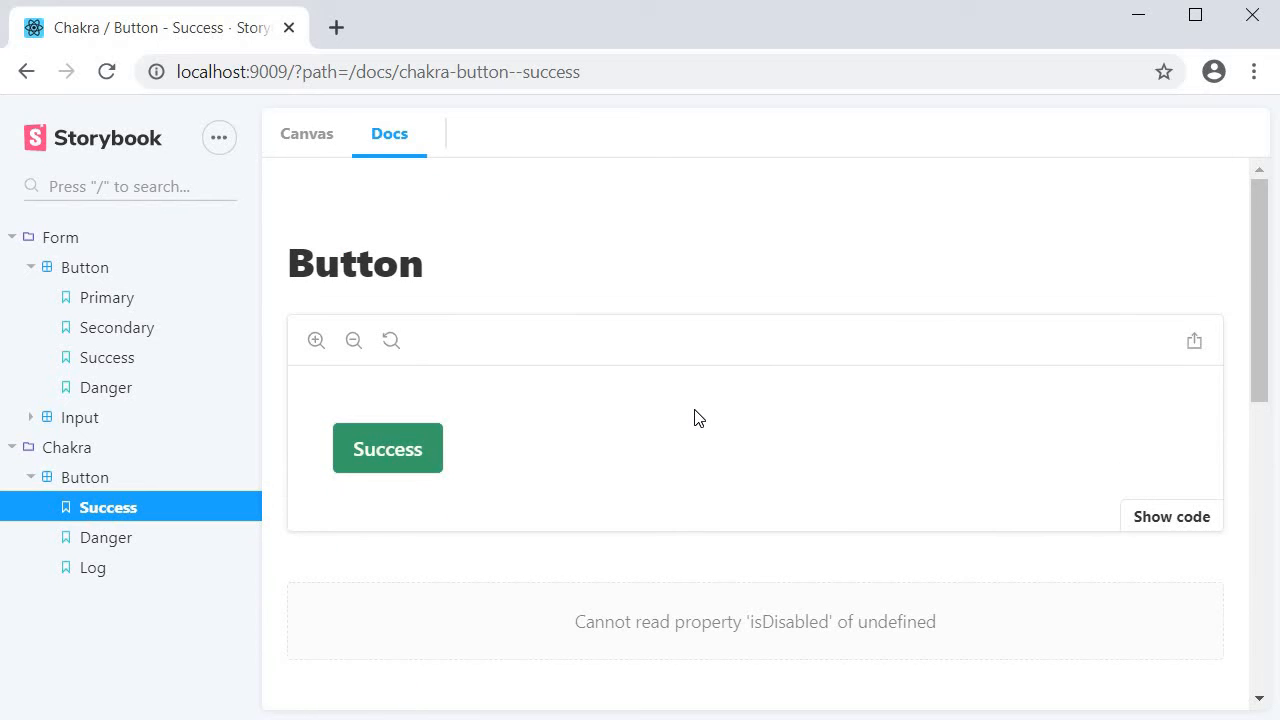
mouse_move(490, 280)
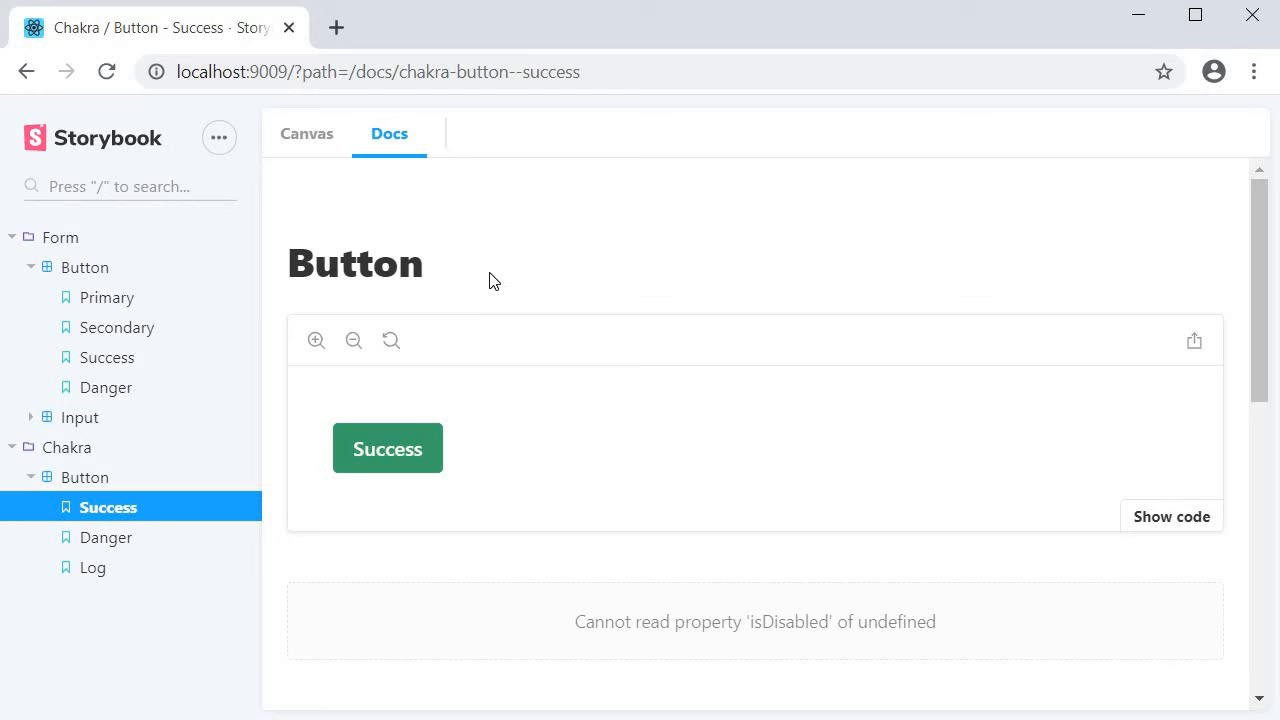
mouse_move(564, 292)
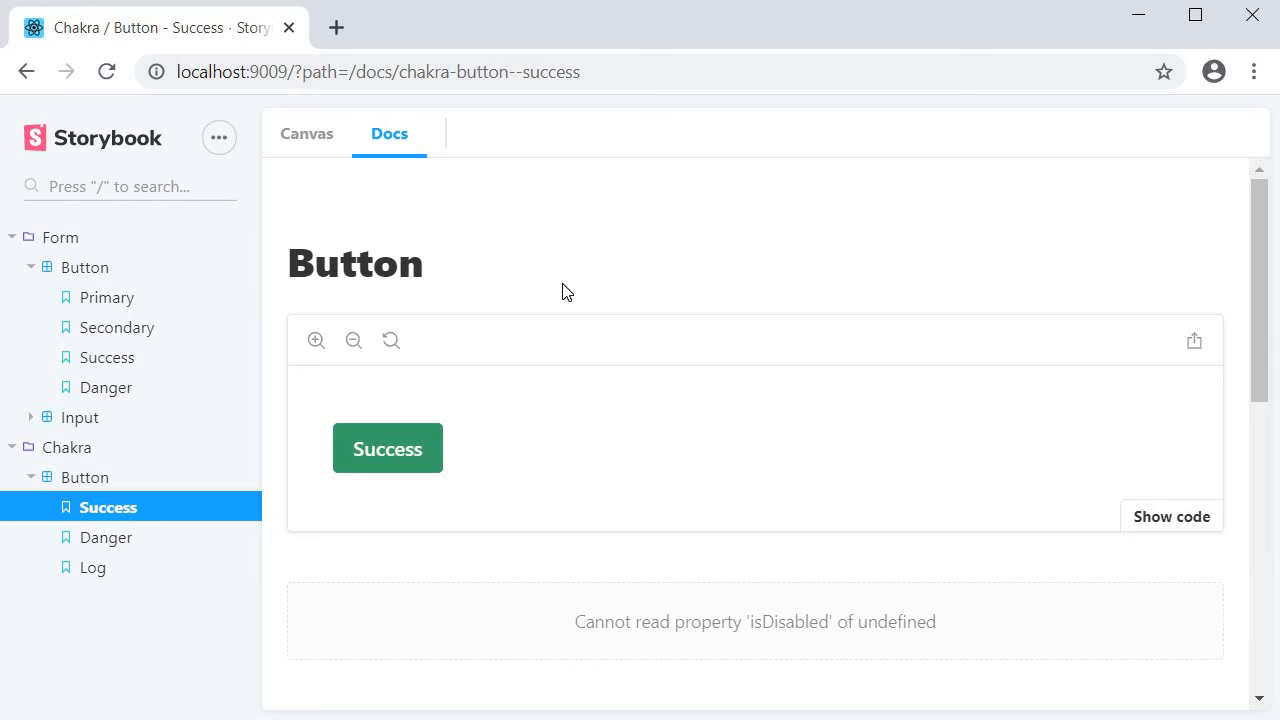
mouse_move(680, 308)
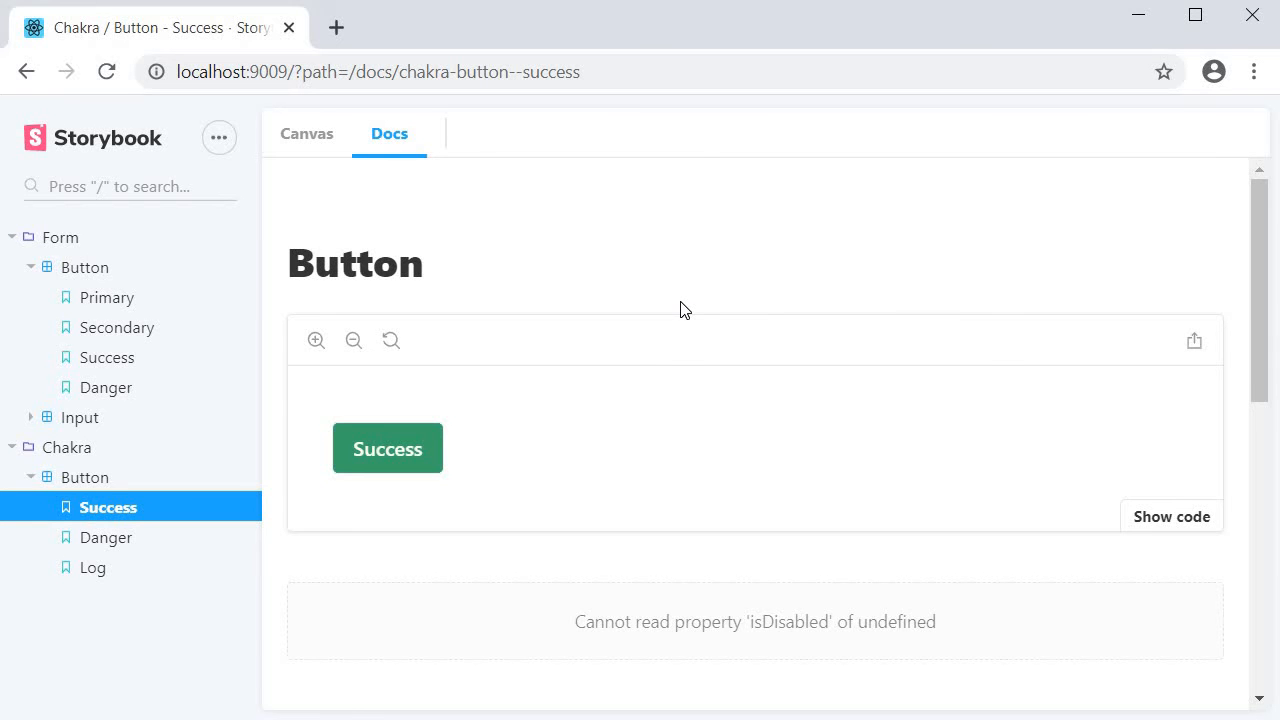
scroll(down, 3)
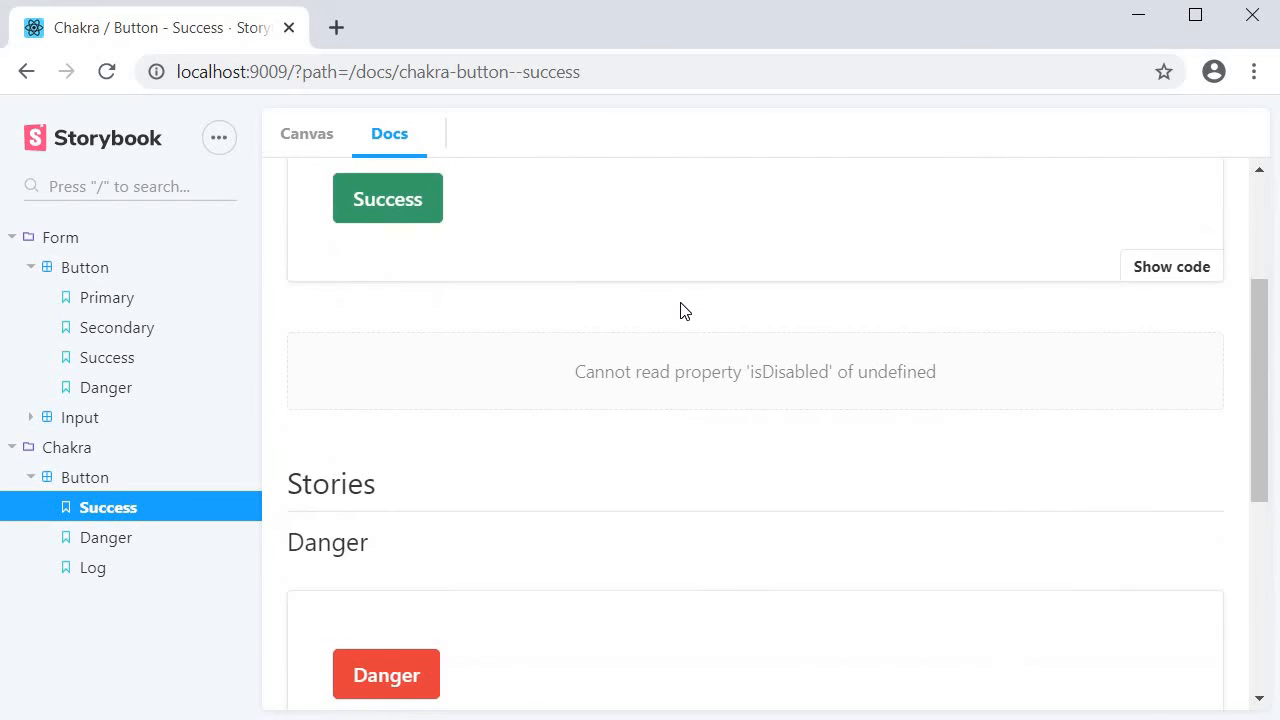
scroll(down, 3)
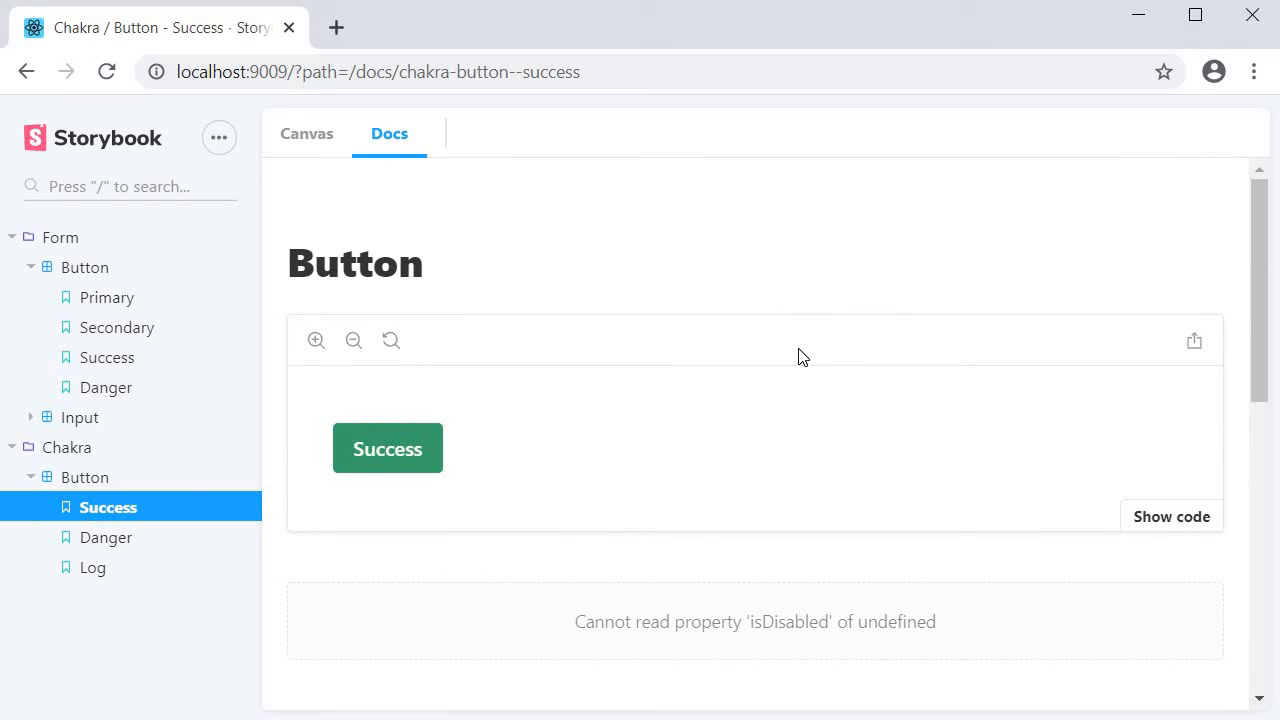
mouse_move(1152, 528)
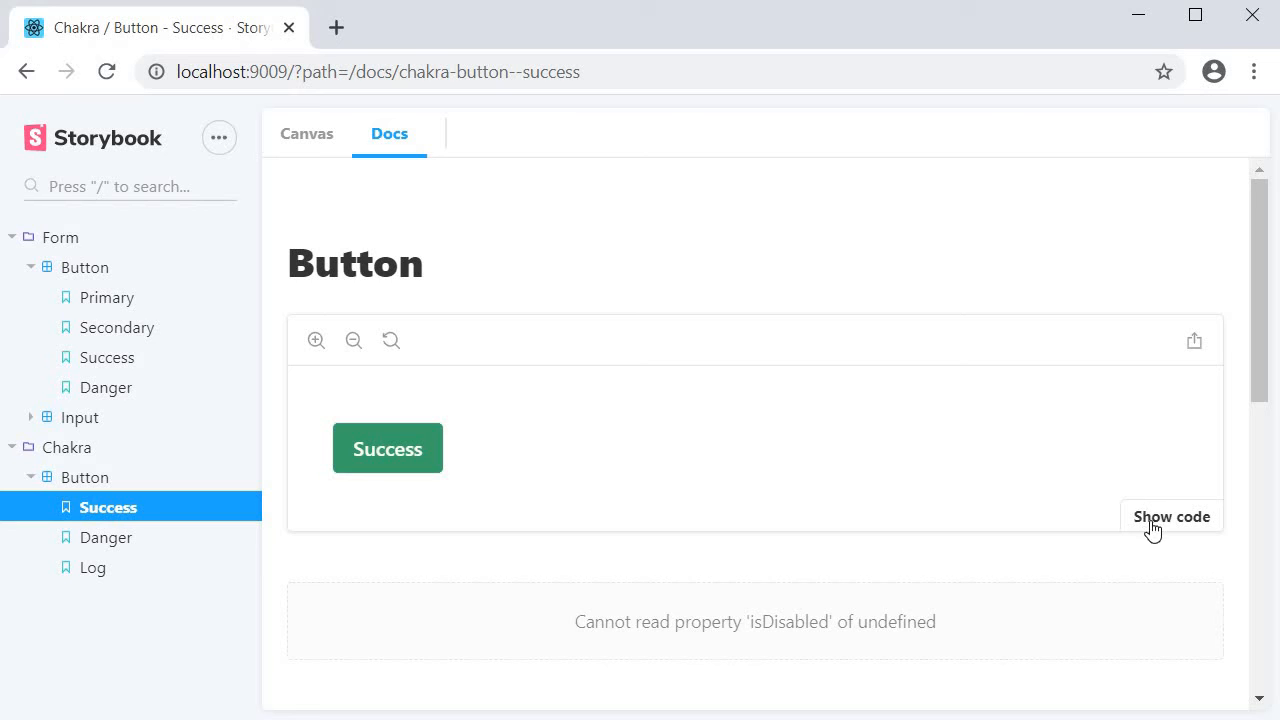
Step: Show the source code beneath the Success button story preview on the Docs page
click(1172, 516)
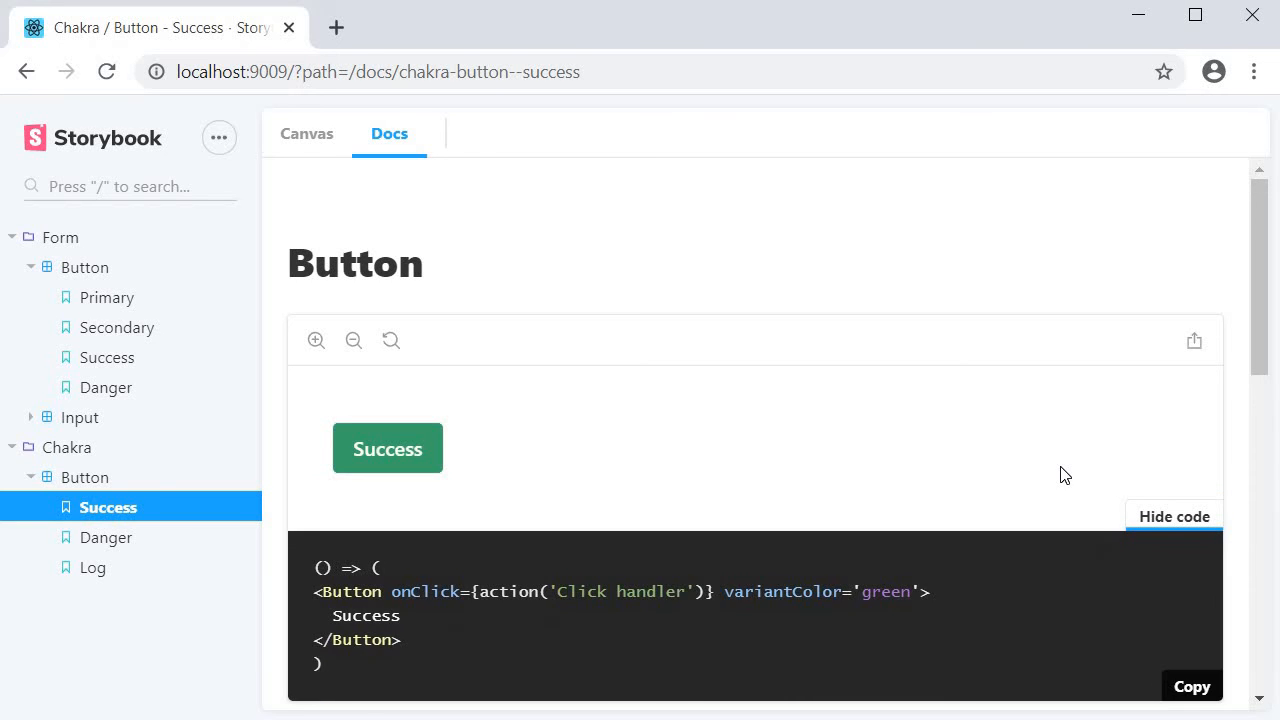
scroll(down, 3)
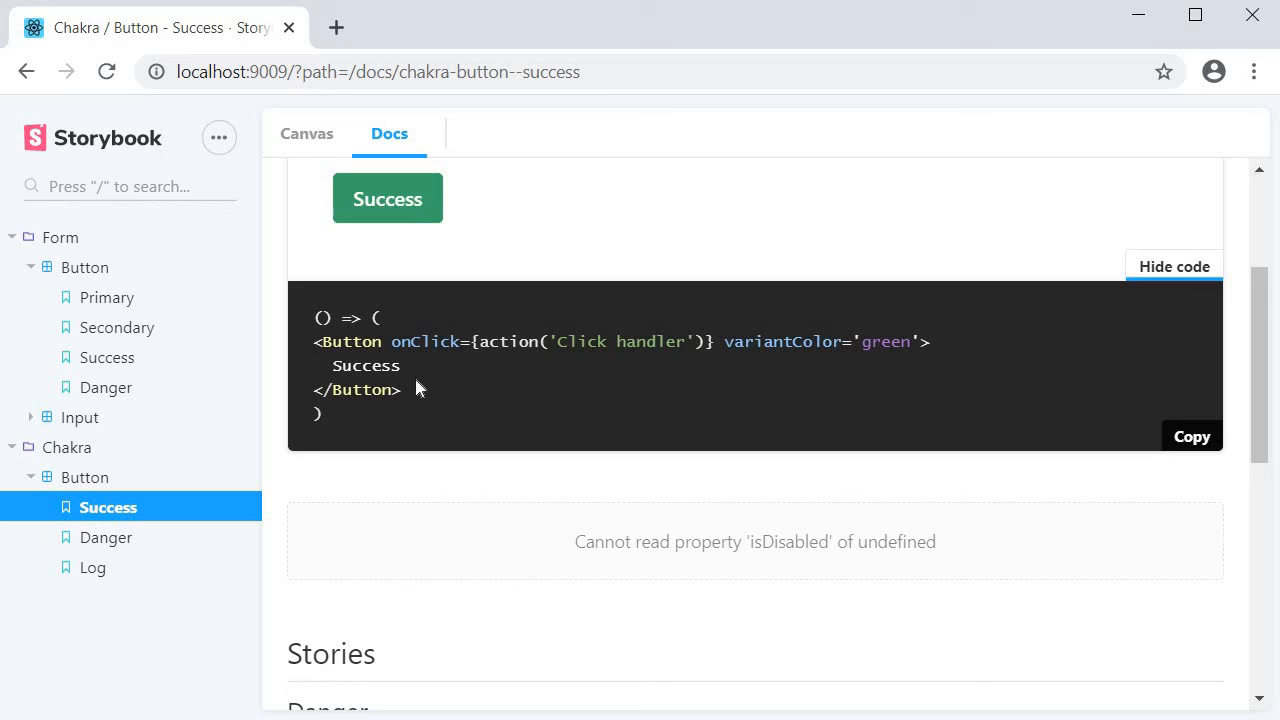